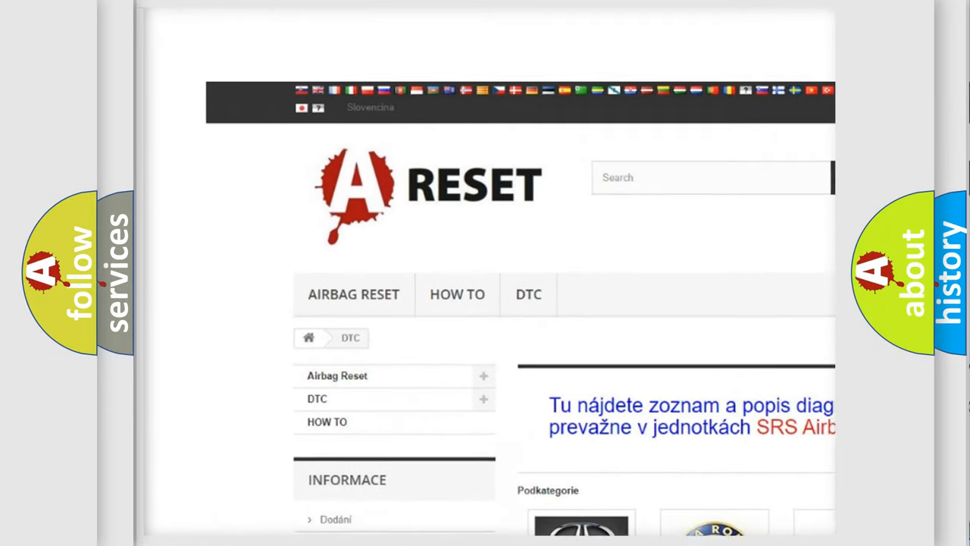
- Open the Jeep DTC page from the brand grid and skim its code list from 14 through B129F
scroll(down, 3)
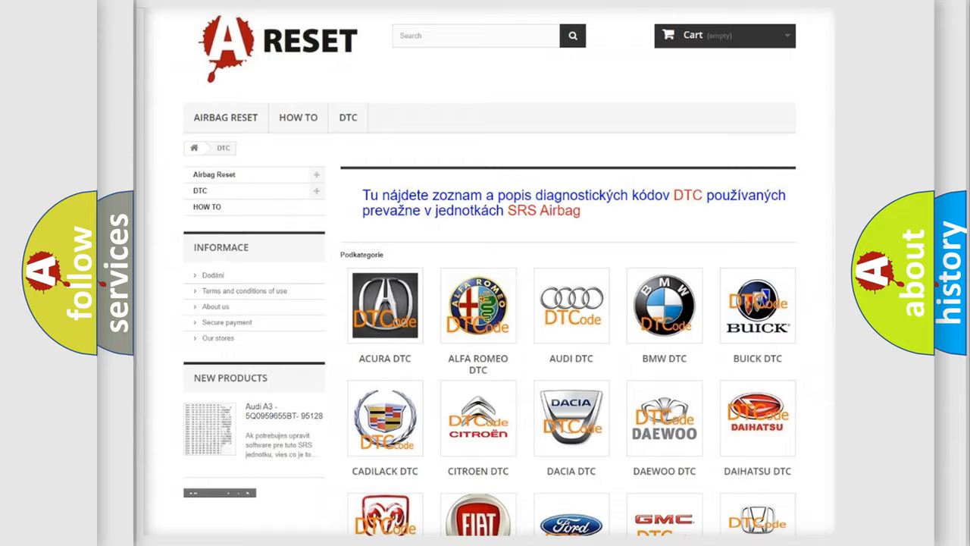
scroll(down, 3)
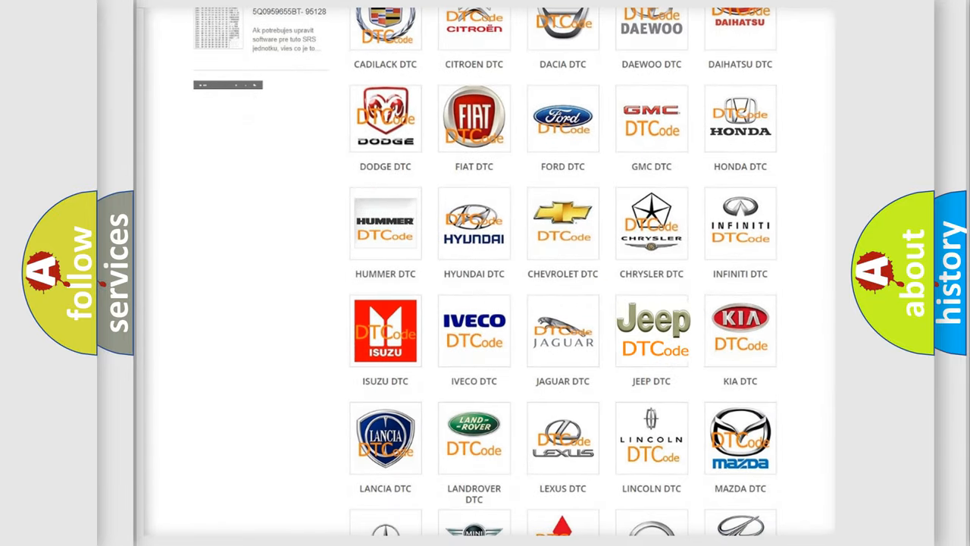
click(651, 329)
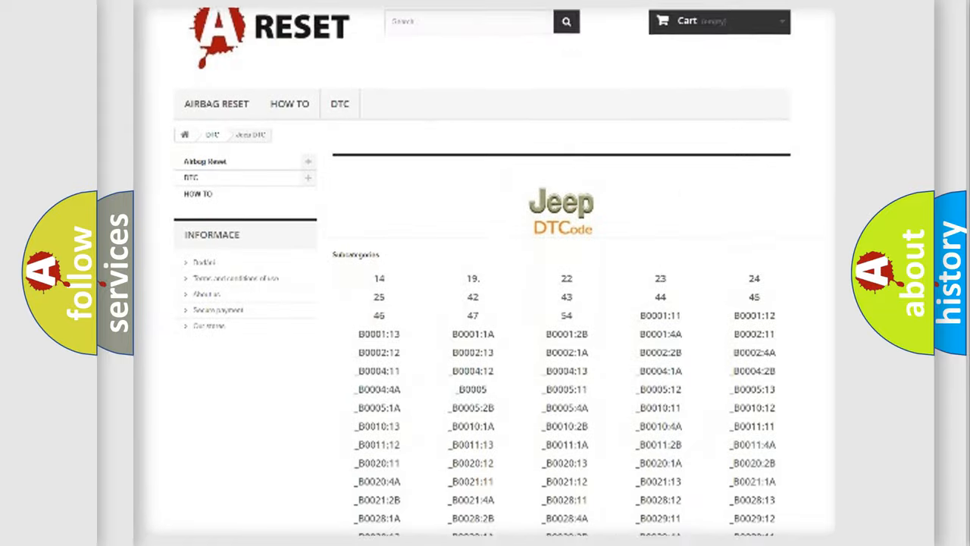
scroll(down, 3)
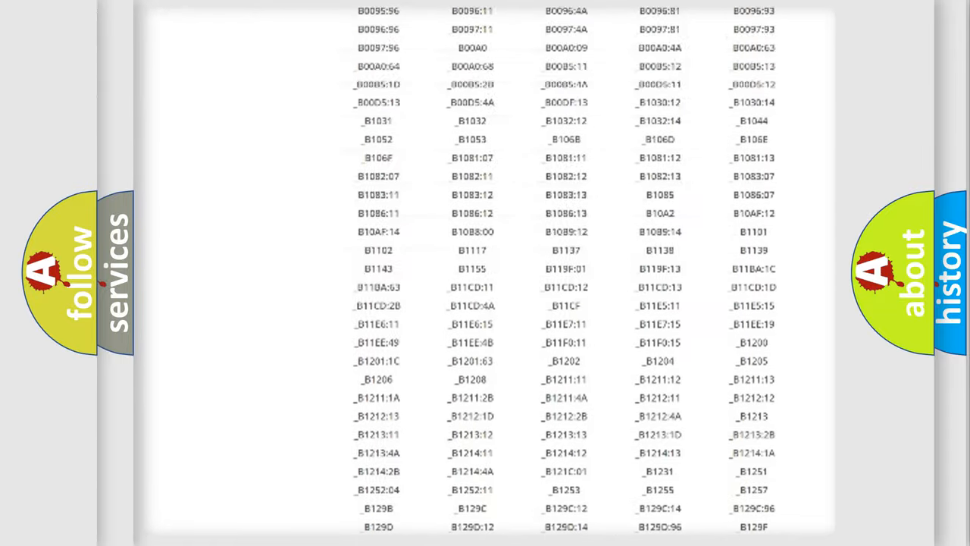
scroll(up, 3)
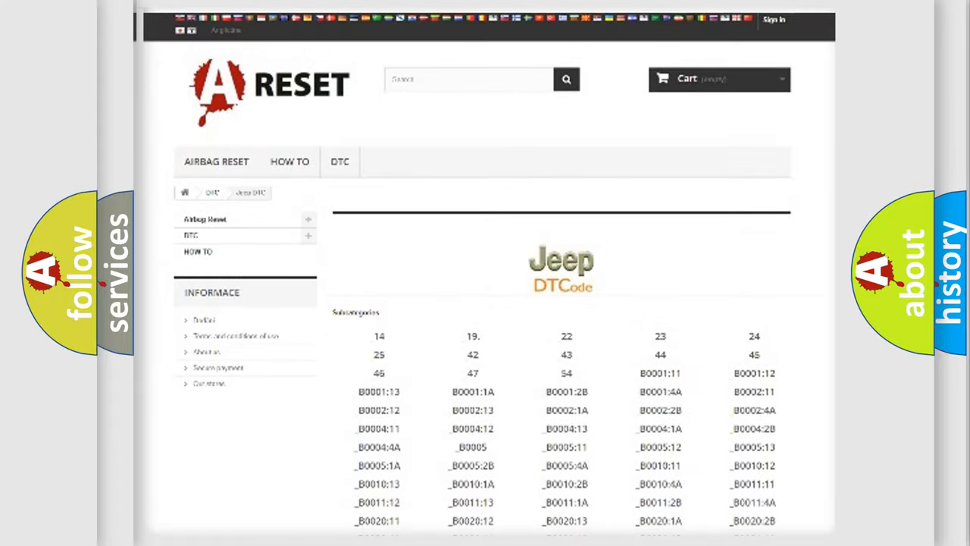